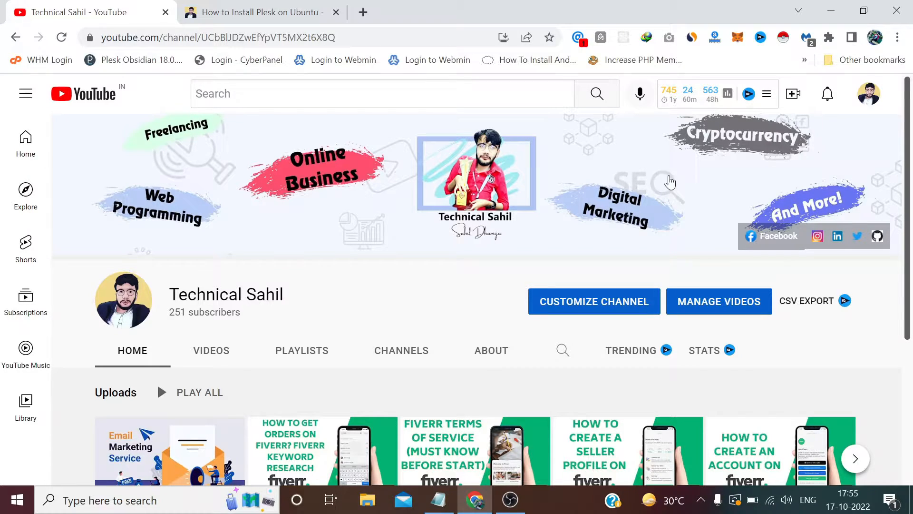
Bring the tutorial's Prerequisites and Update Packages sections into view in Chrome
click(259, 11)
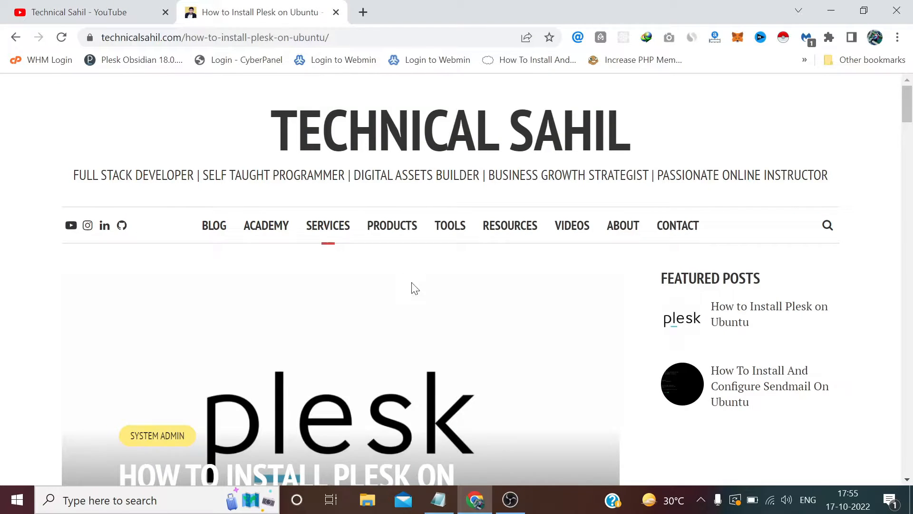
scroll(down, 3)
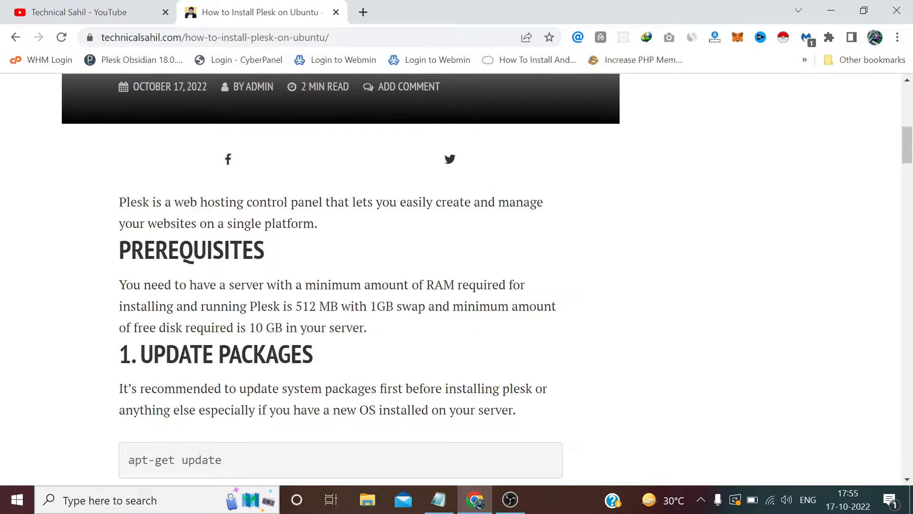
mouse_move(586, 309)
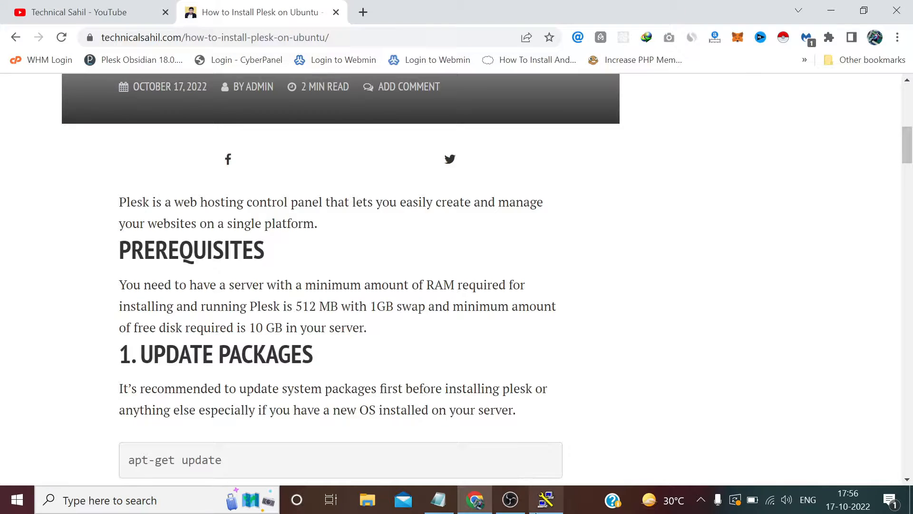
Open an SSH session to 159.65.240.180 and enter root at the login prompt
click(544, 499)
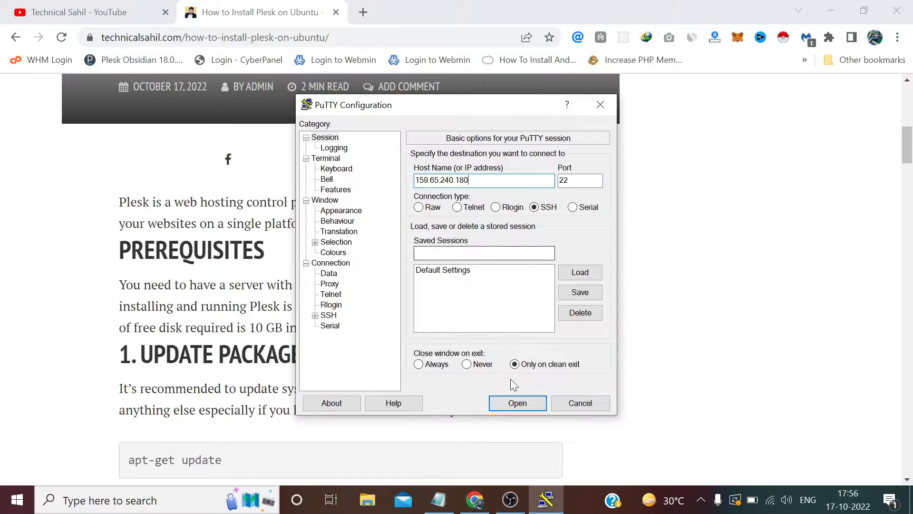
click(516, 402)
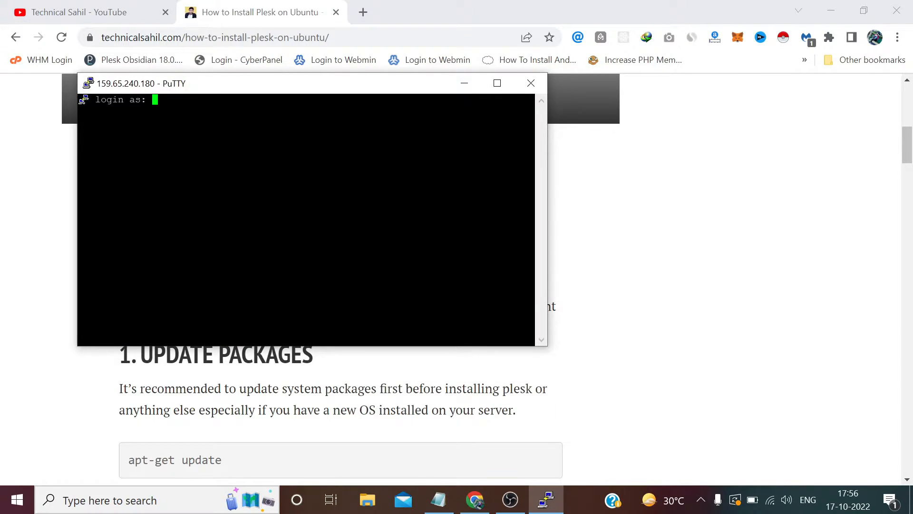
text(root)
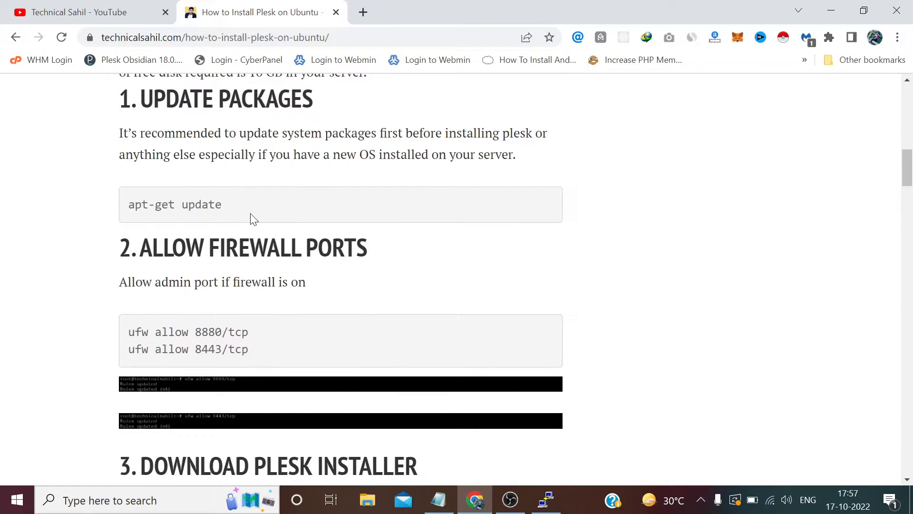
Run apt-get update on the server, copied from the tutorial
drag(150, 207, 222, 207)
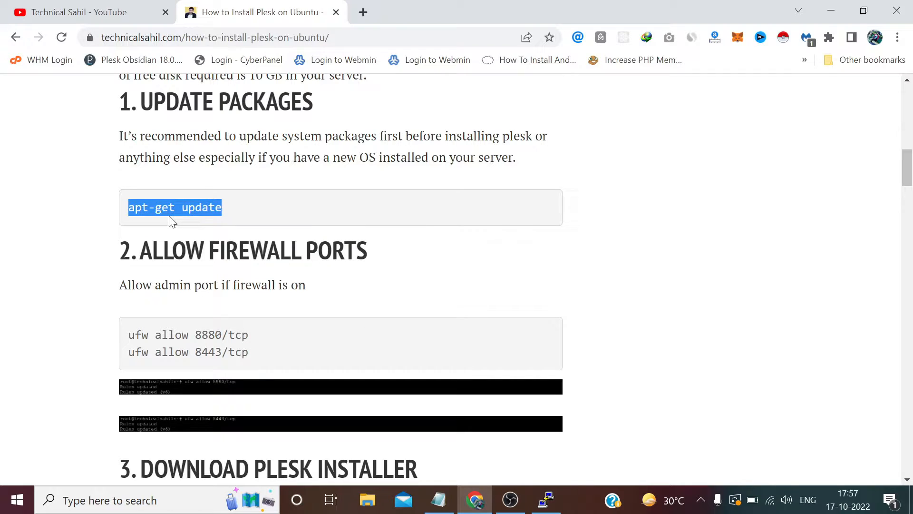
click(545, 499)
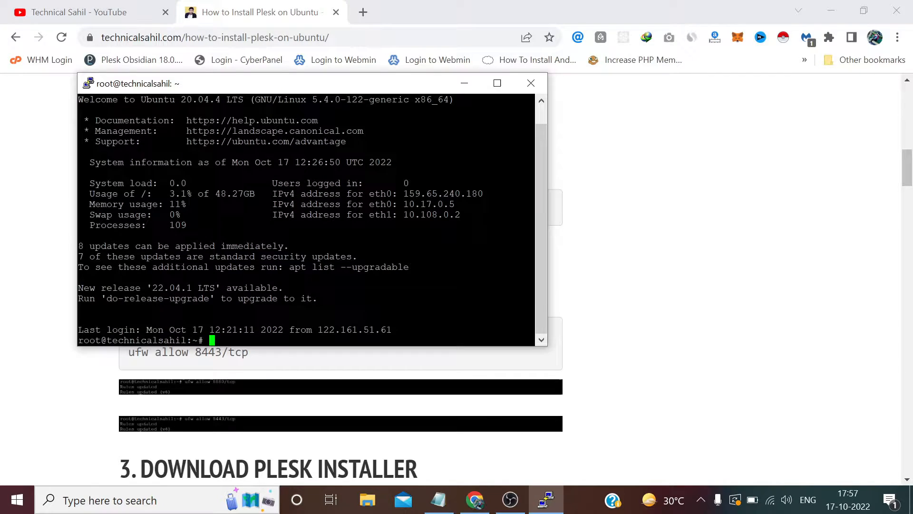
text(apt-get update)
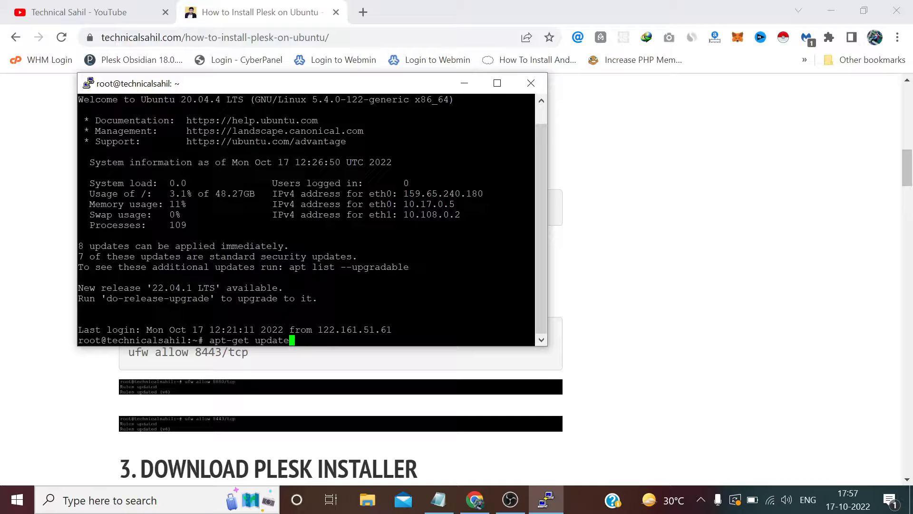
key(Return)
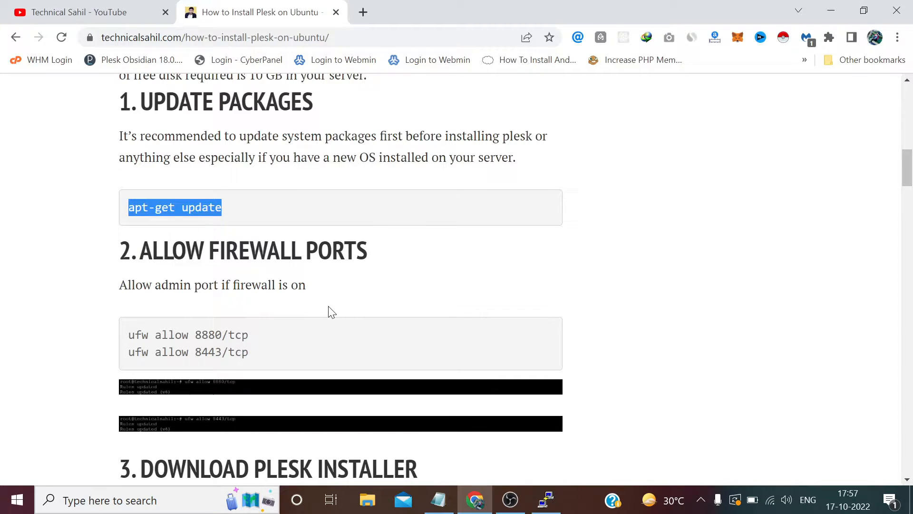
Allow ports 8880/tcp and 8443/tcp through ufw on the server
scroll(down, 3)
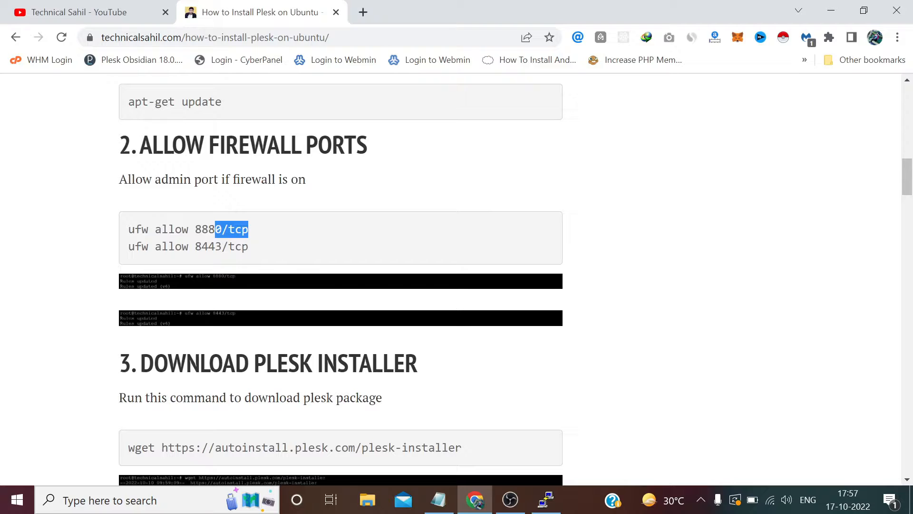
right_click(186, 230)
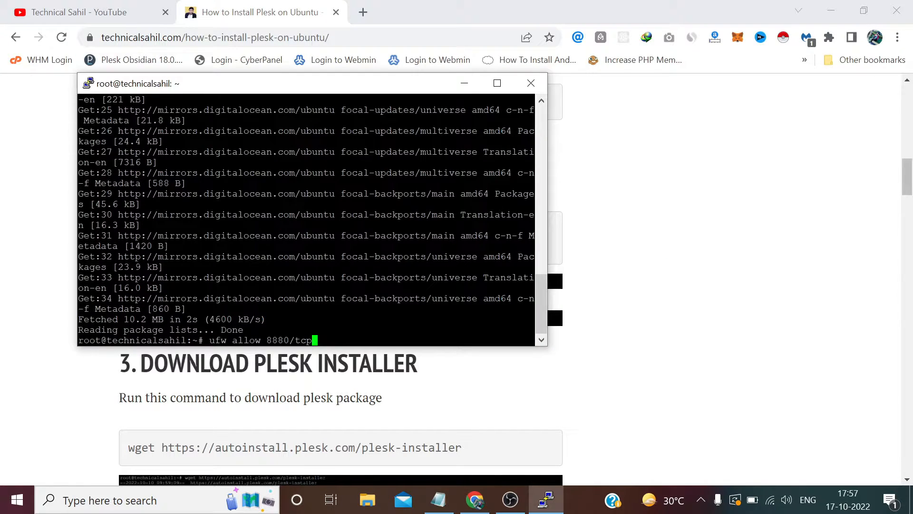
key(alt+tab)
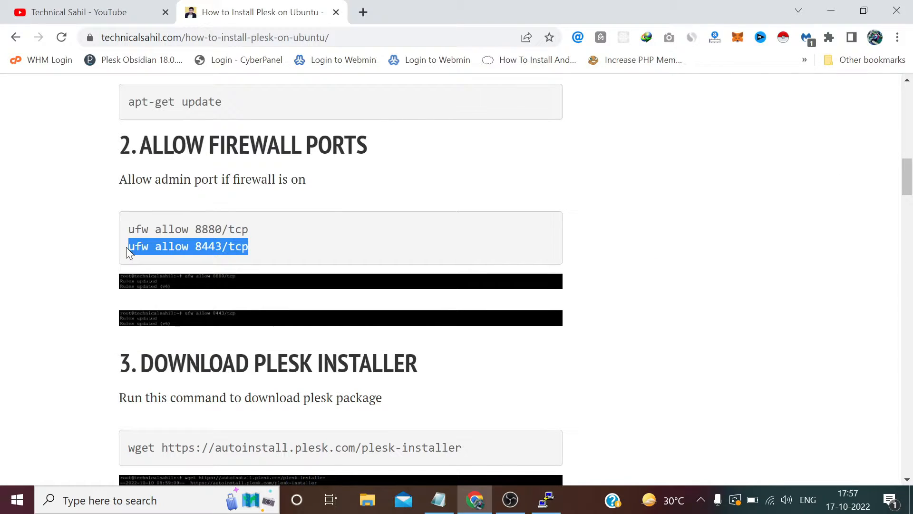
click(545, 499)
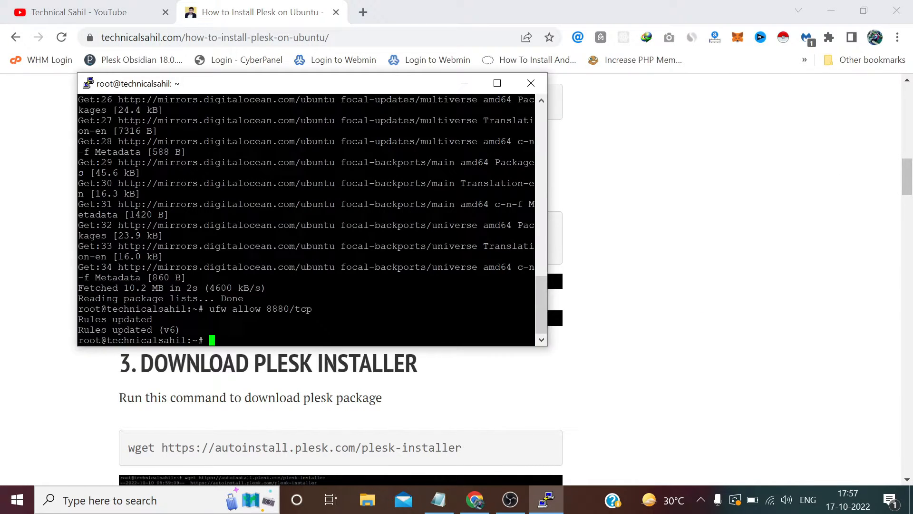
text(ufw allow 8443/tcp)
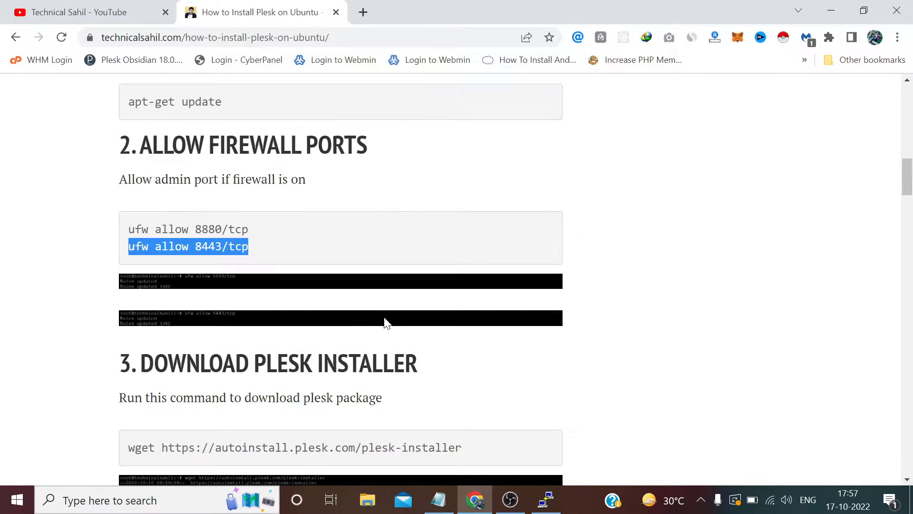
scroll(down, 3)
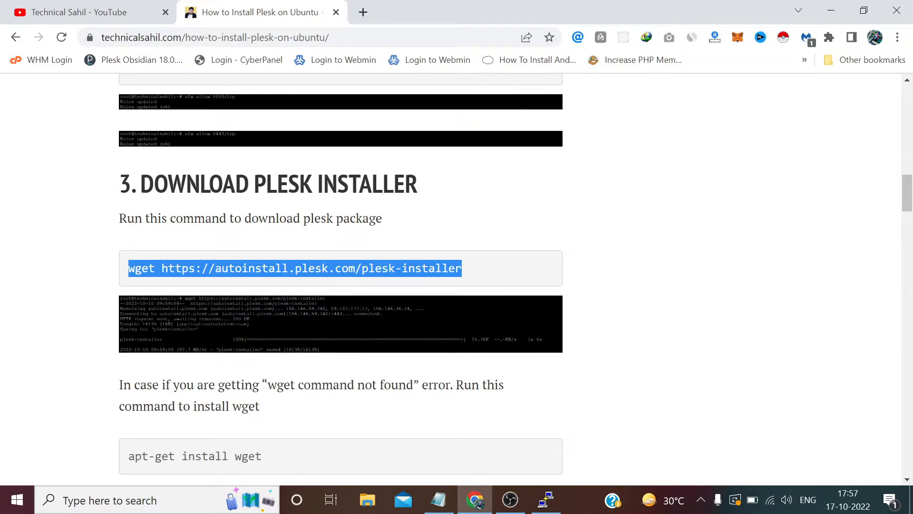
Download plesk-installer with wget and set its permissions to 755
click(544, 499)
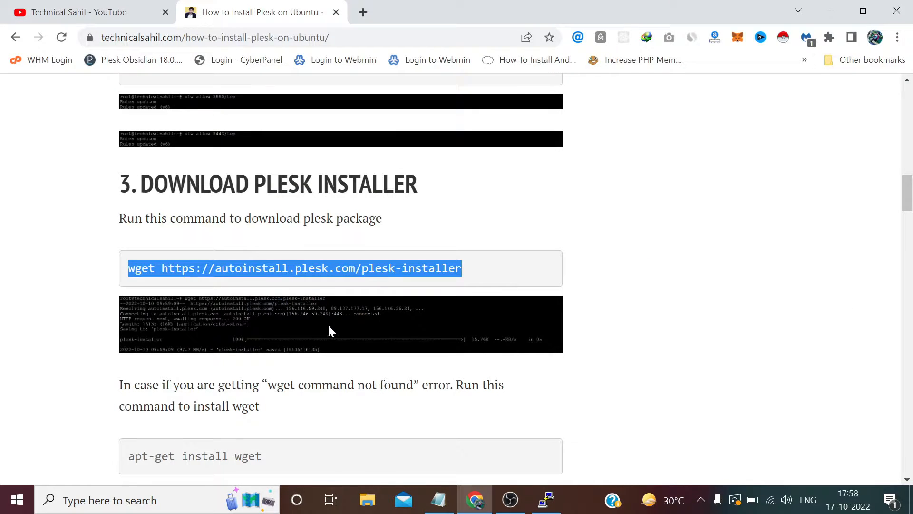
scroll(down, 3)
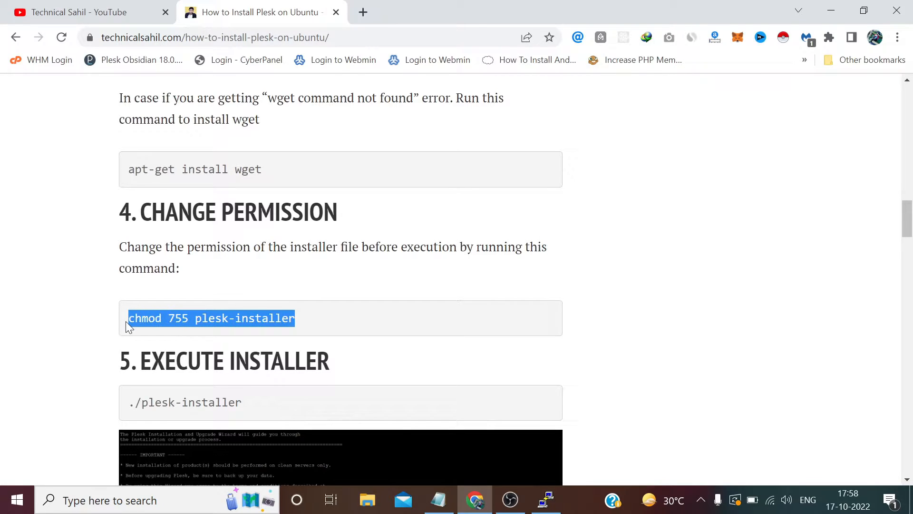
click(544, 500)
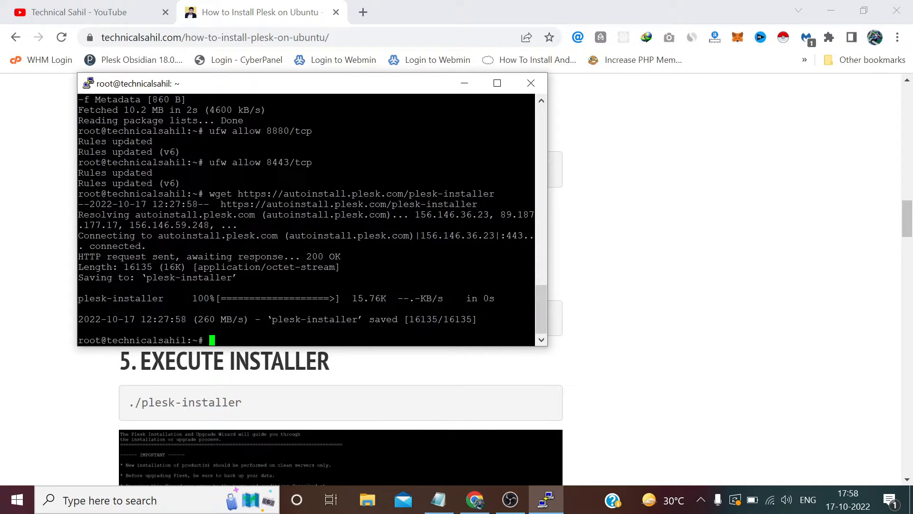
text(chmod 755 plesk-installer)
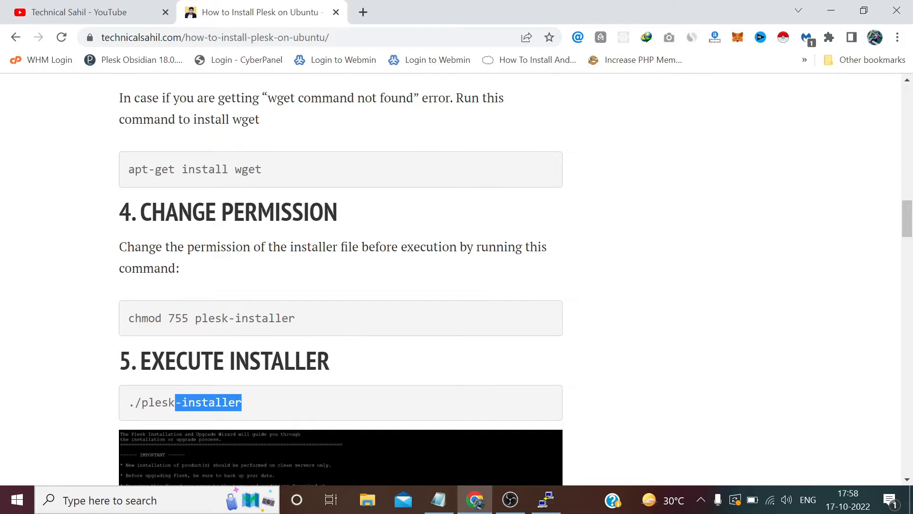
Run ./plesk-installer and answer F at the warning, installation-type and package prompts
right_click(184, 402)
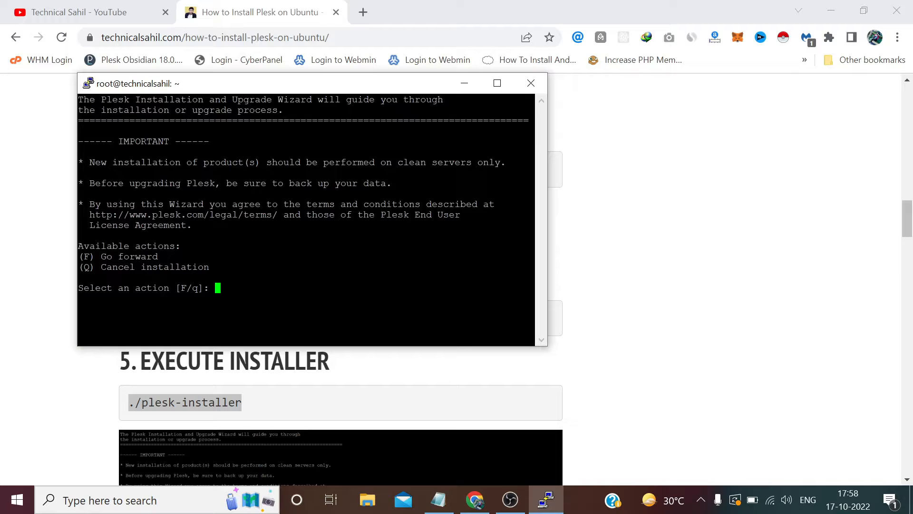
text(f)
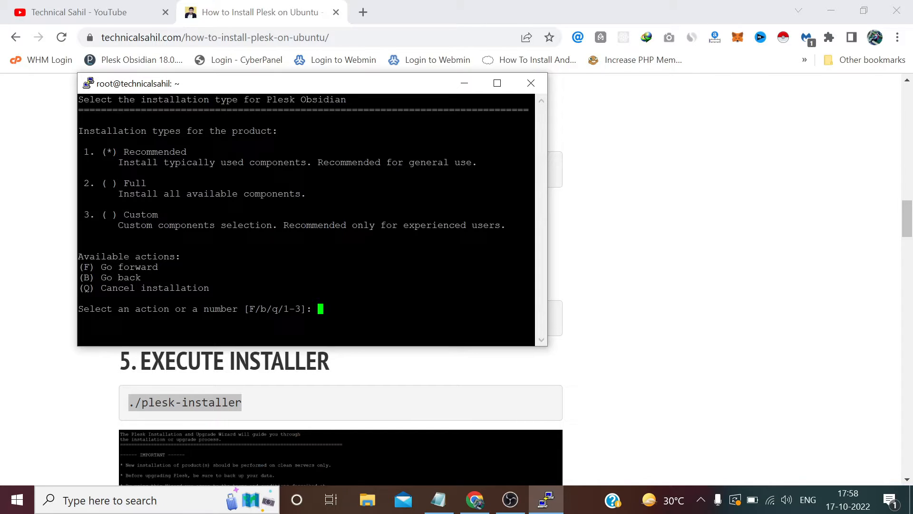
text(F)
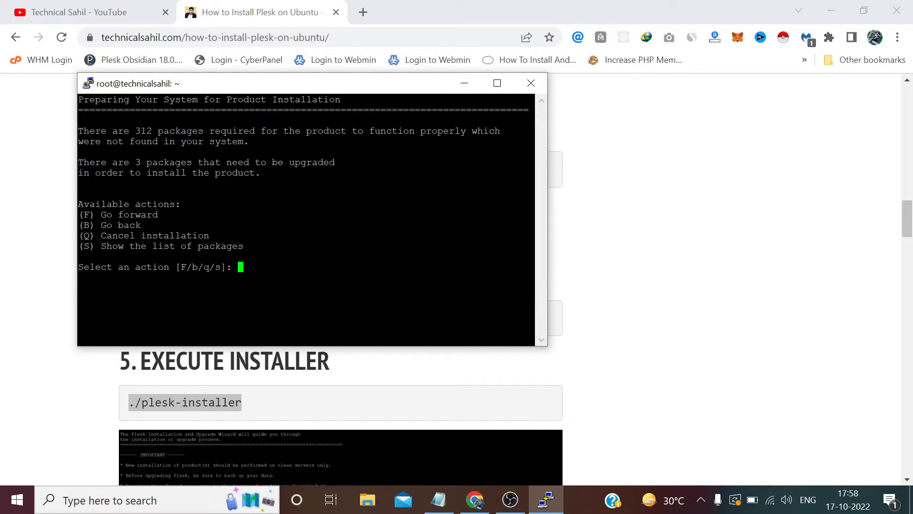
text(F)
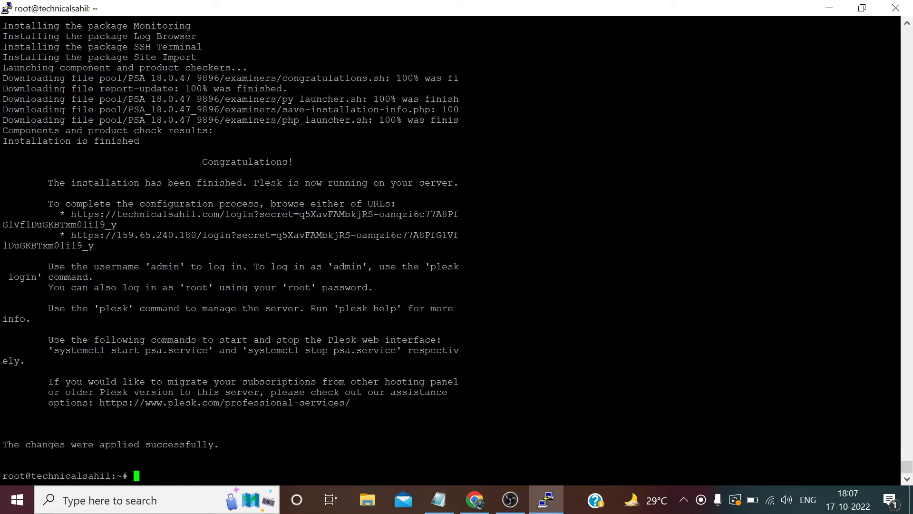
Copy the Plesk login URL with its secret token from the installer output
drag(69, 235, 94, 245)
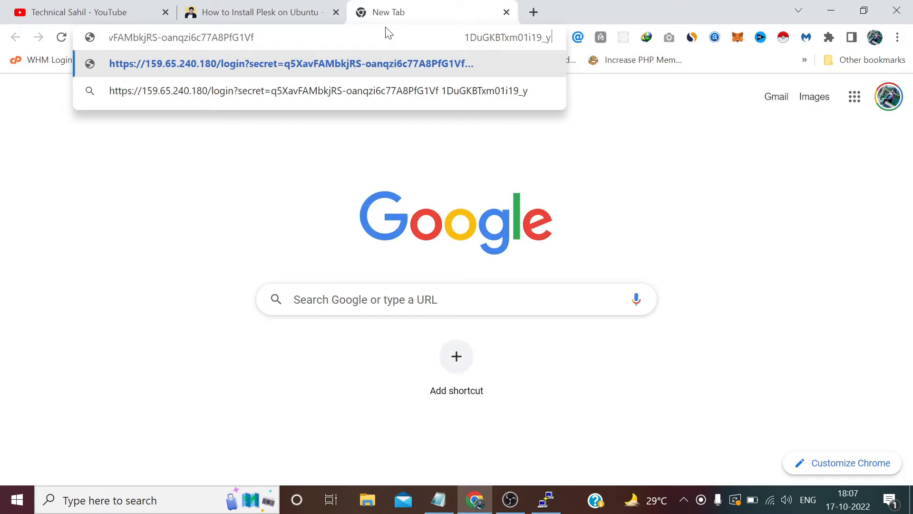
mouse_move(510, 76)
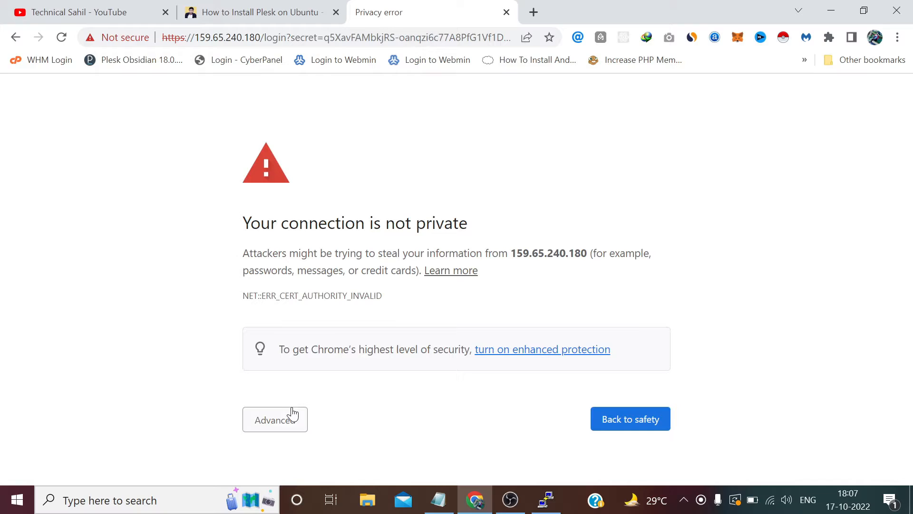
Proceed past the certificate warning to 159.65.240.180 via Advanced
click(274, 418)
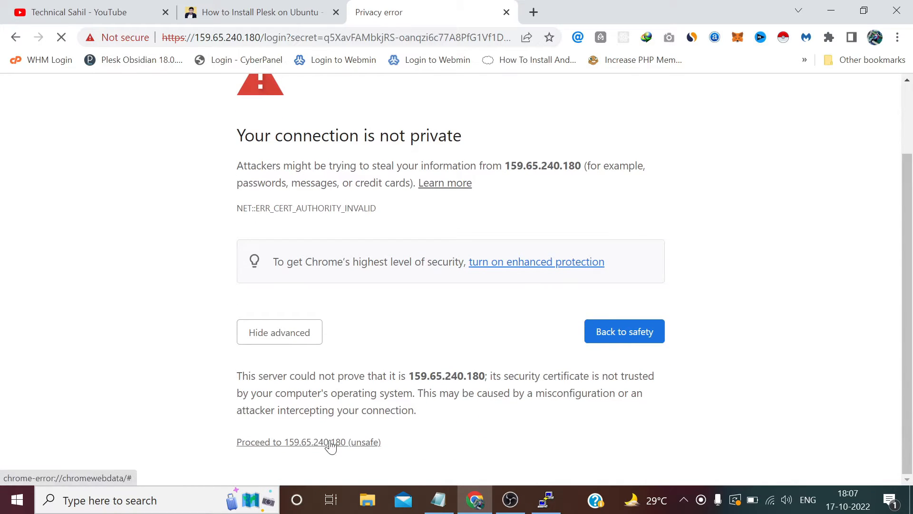
mouse_move(377, 348)
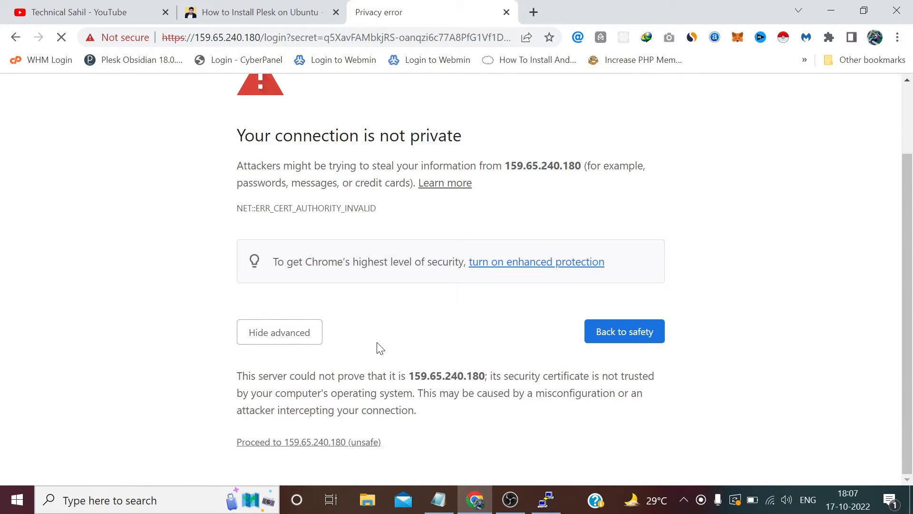
mouse_move(392, 341)
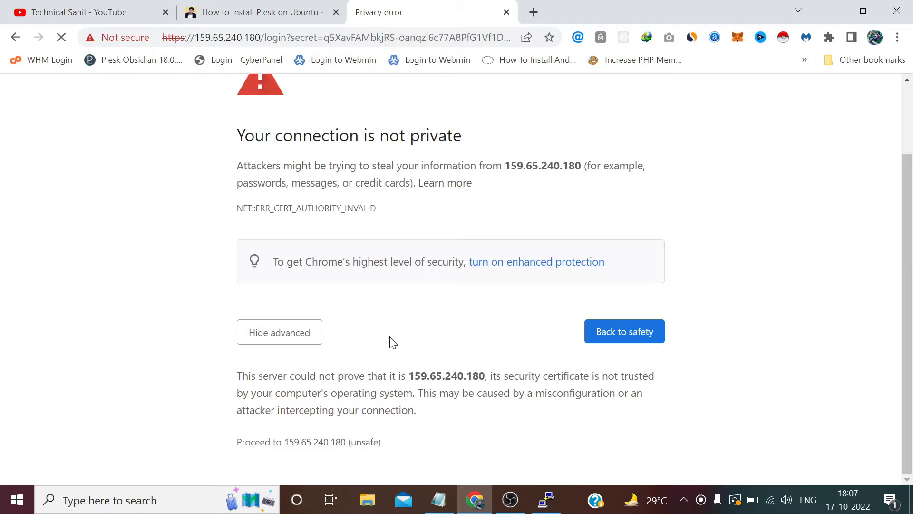
click(309, 441)
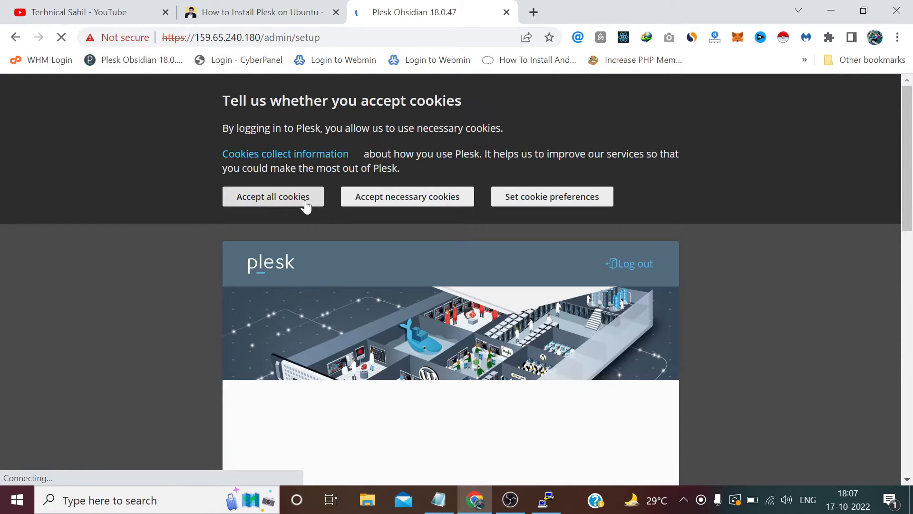
click(273, 196)
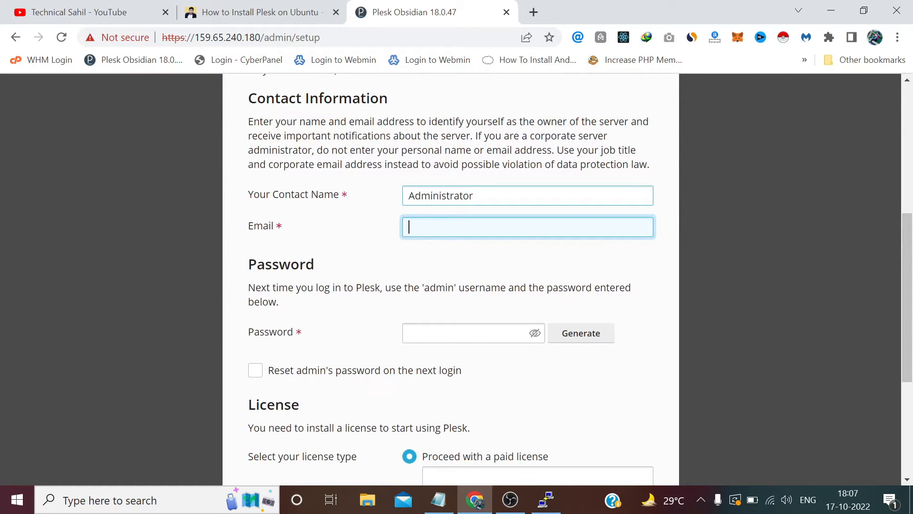
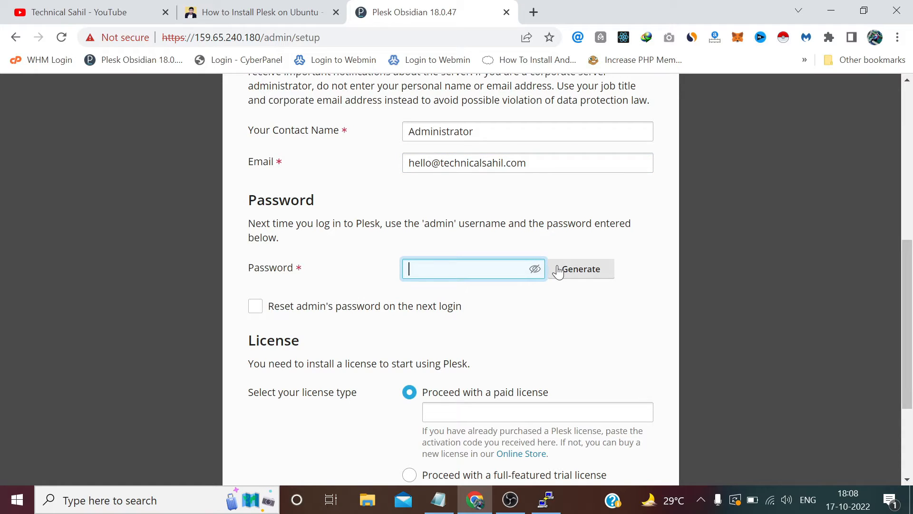
click(580, 268)
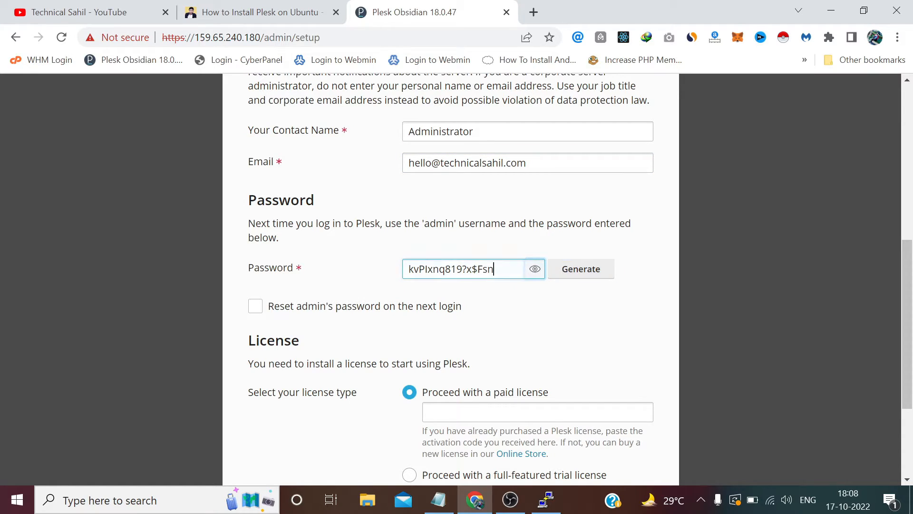
Scroll the setup form down to the License section
scroll(down, 3)
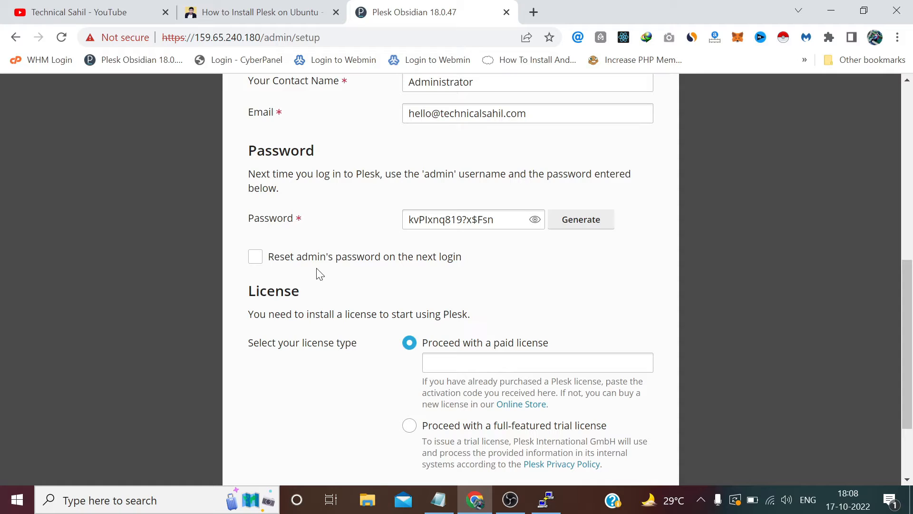
scroll(down, 3)
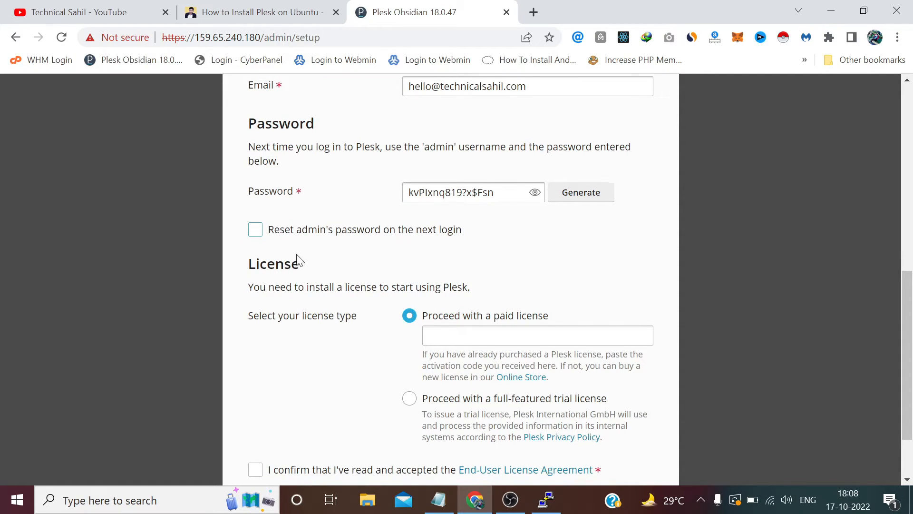
scroll(down, 3)
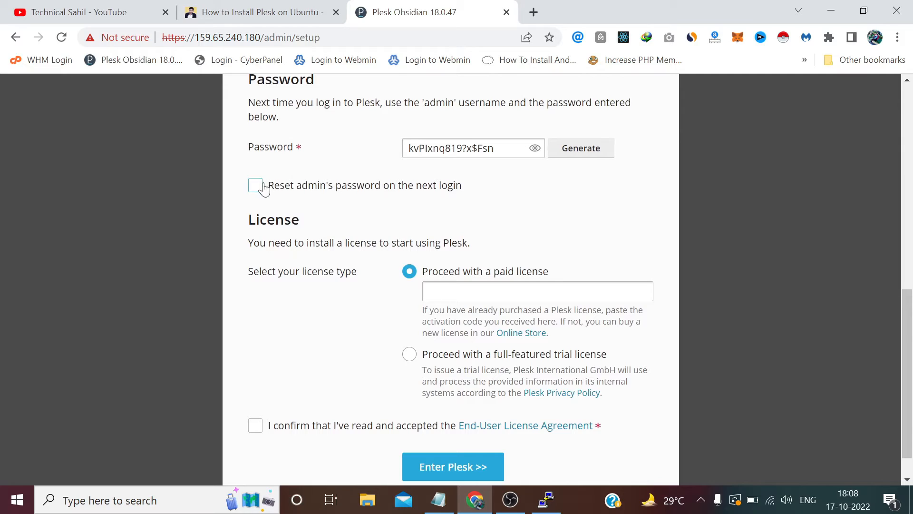
scroll(down, 3)
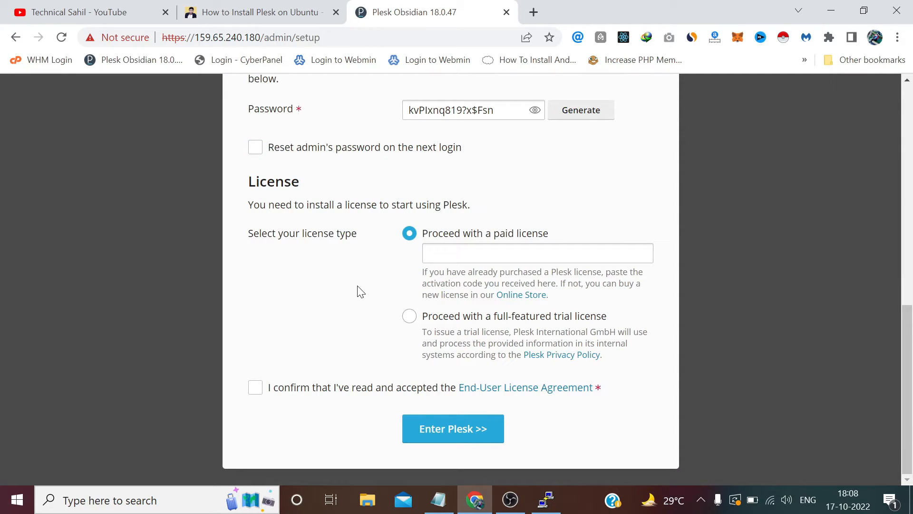
mouse_move(374, 279)
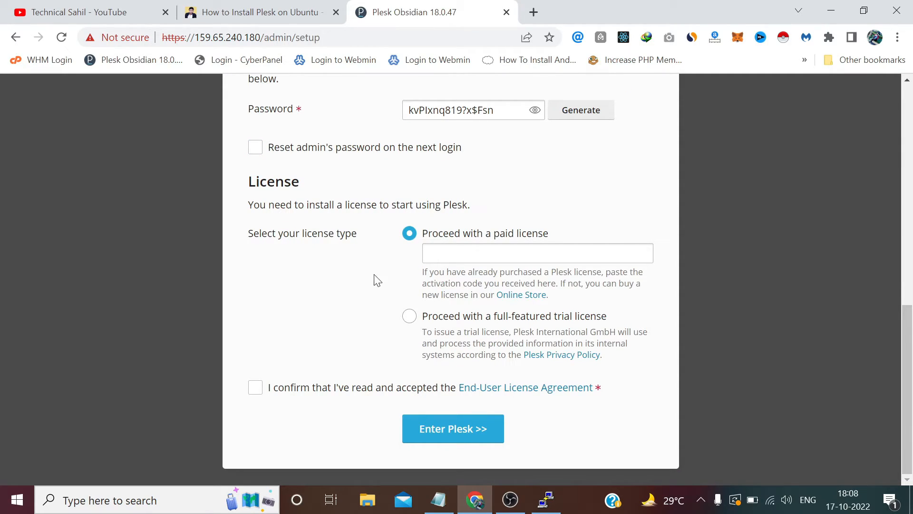
mouse_move(395, 316)
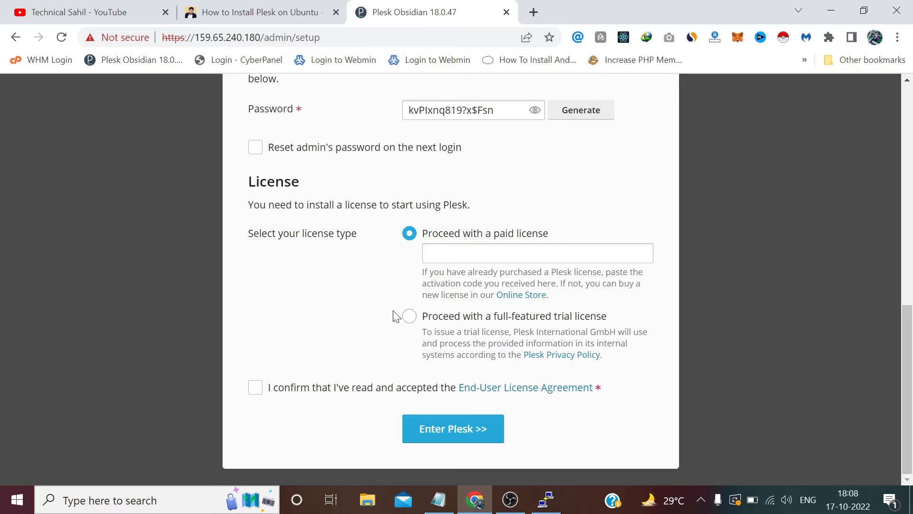
mouse_move(400, 318)
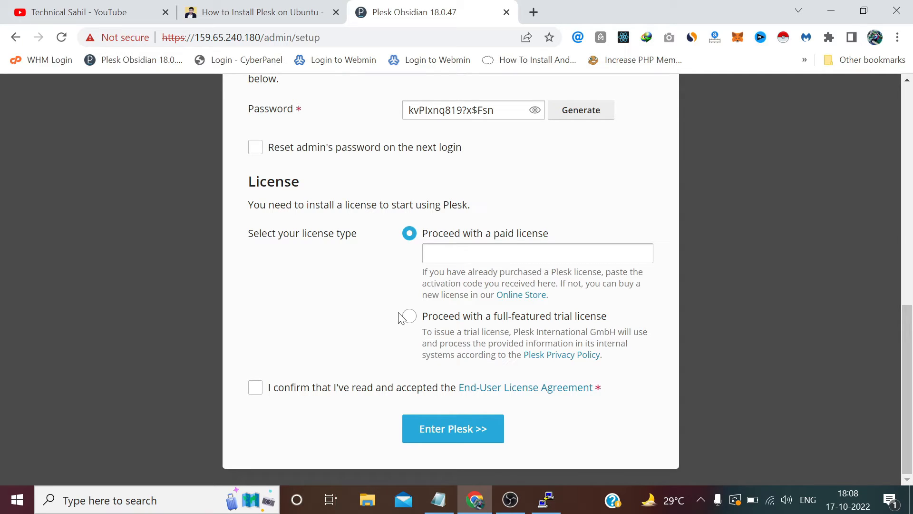
Select the full-featured trial license, tick the EULA and submit with Enter Plesk
click(409, 316)
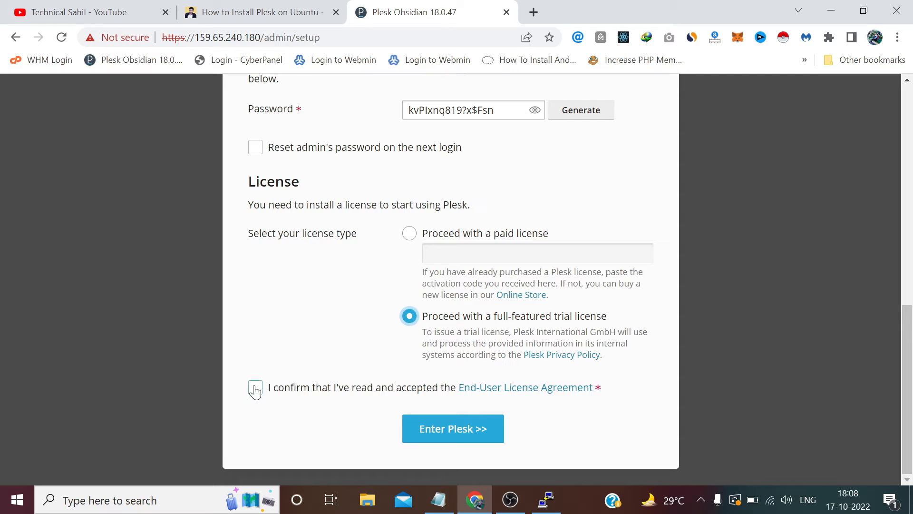
click(255, 387)
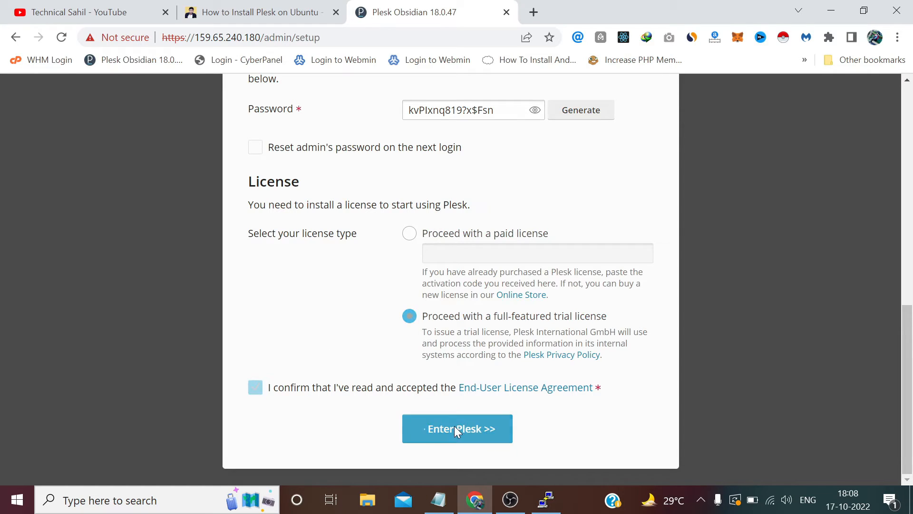
click(457, 429)
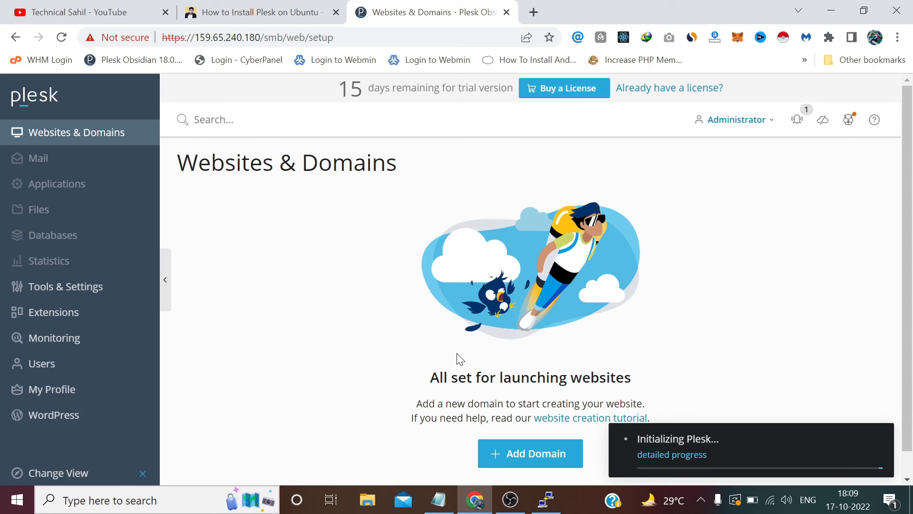
mouse_move(691, 409)
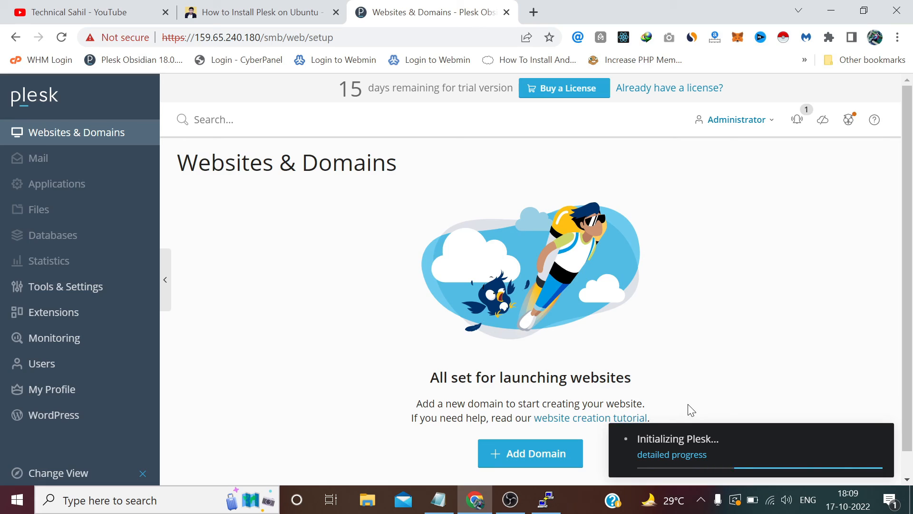